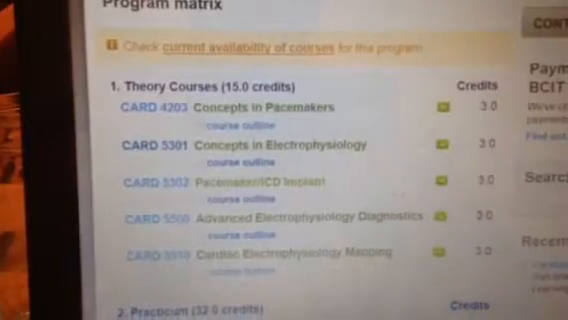
scroll(down, 3)
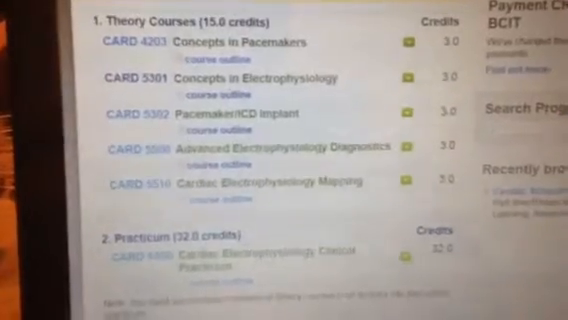